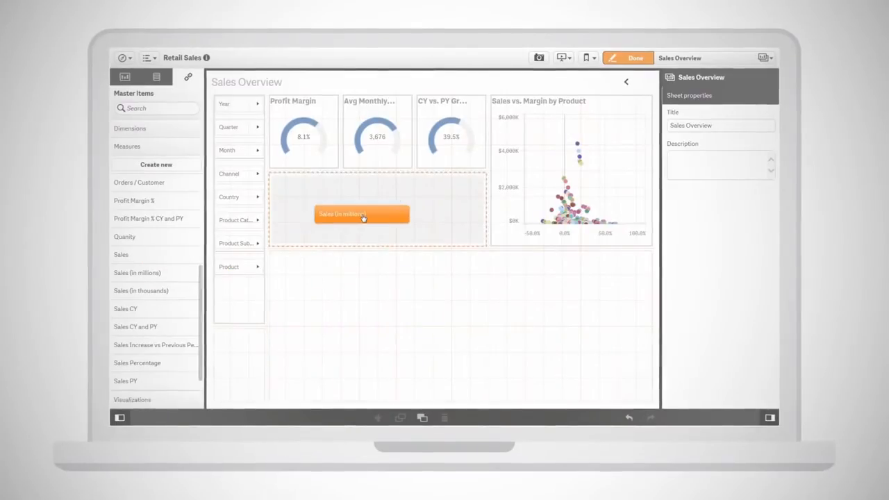
Step: Create a Sales (in millions) chart with a dimension and choose Sales Data.xlsx as the new data source
click(372, 214)
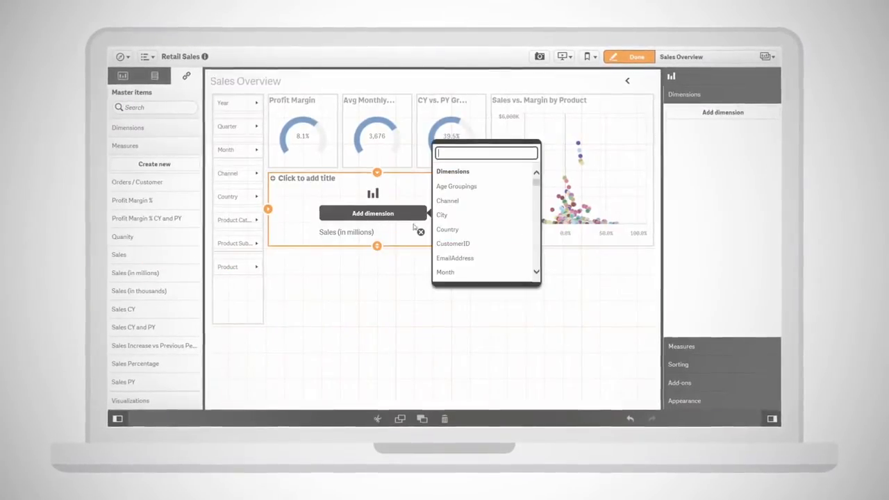
click(448, 229)
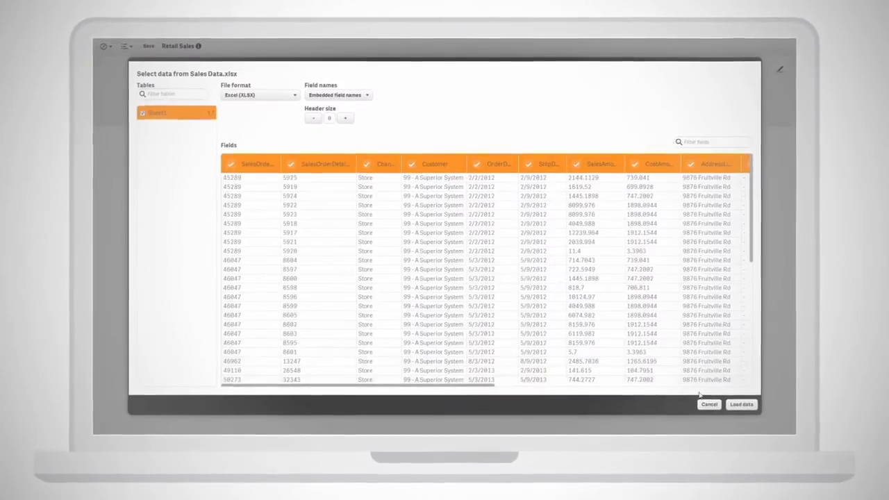
click(740, 404)
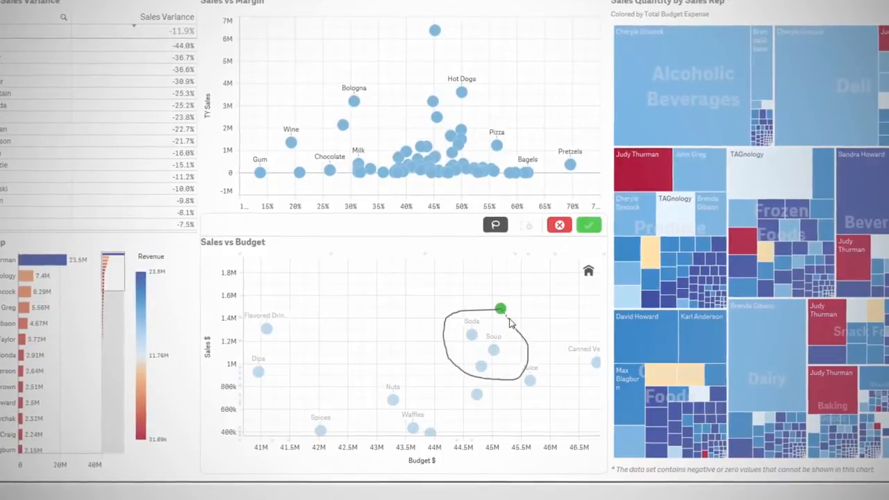
Step: Lasso a group of products in Sales vs Budget and select California on the Sales by Region map
click(588, 225)
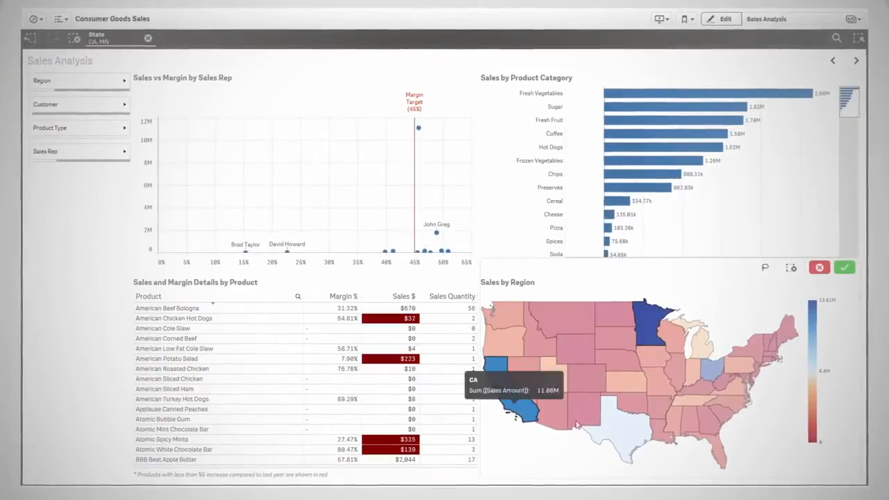
click(618, 434)
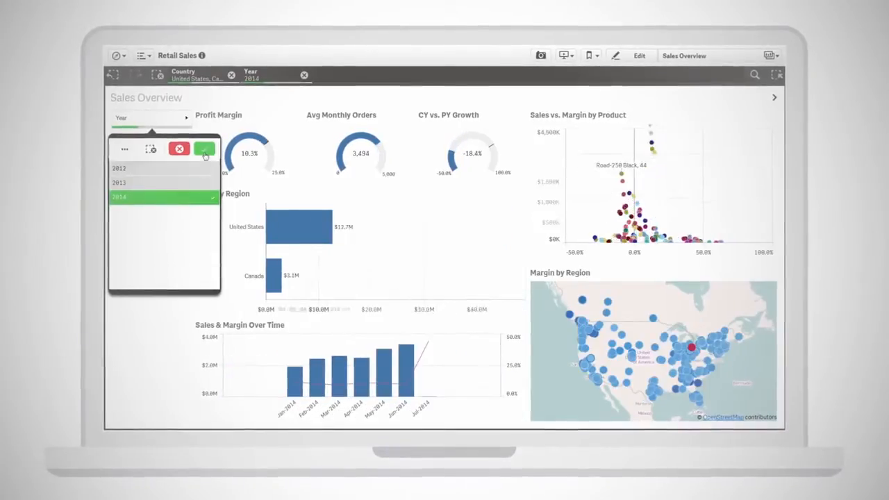
Step: Filter the overview to year 2014 and search for 'Road Bikes Lon'
click(204, 148)
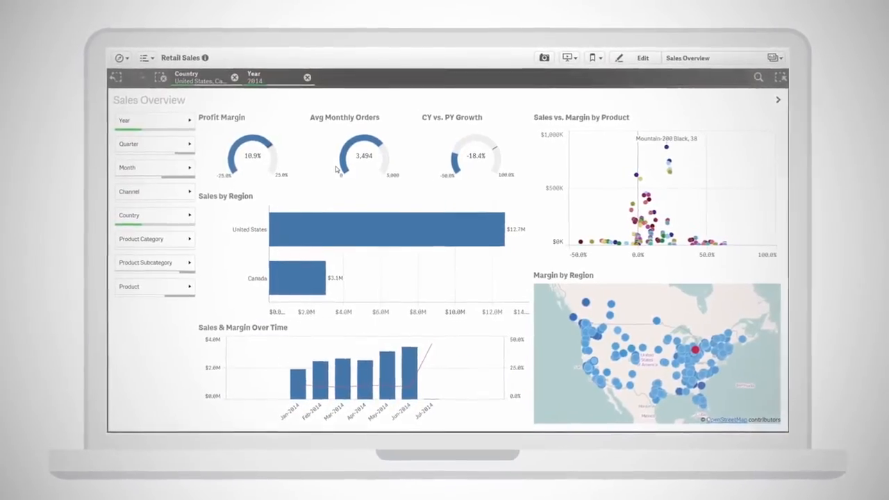
text(Road Bikes Lon)
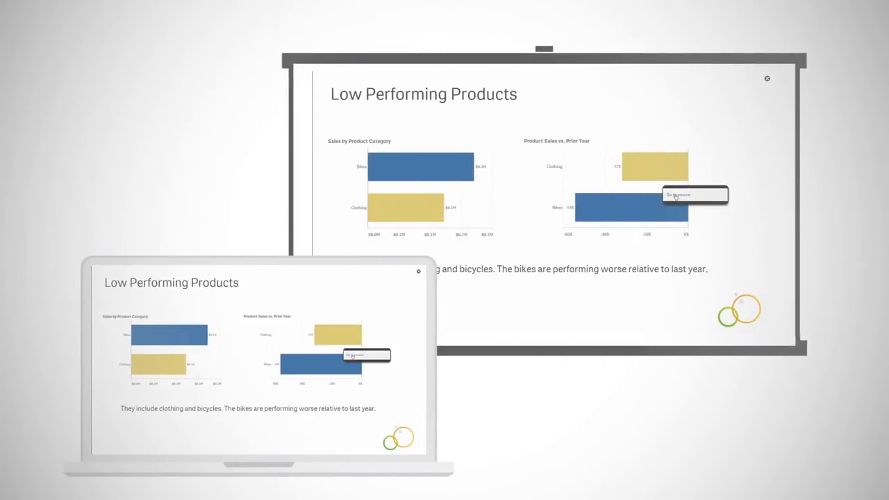
Step: Jump from the Low Performing Products story chart to its live Sales Detail source sheet
click(694, 194)
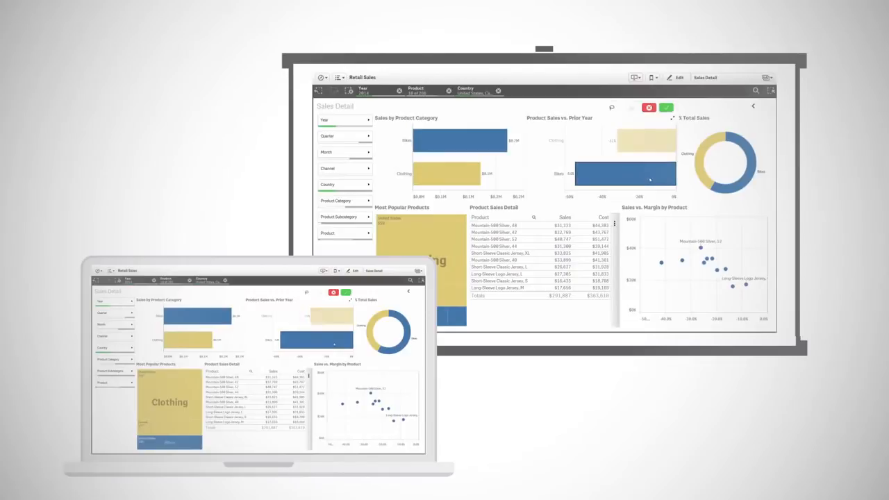